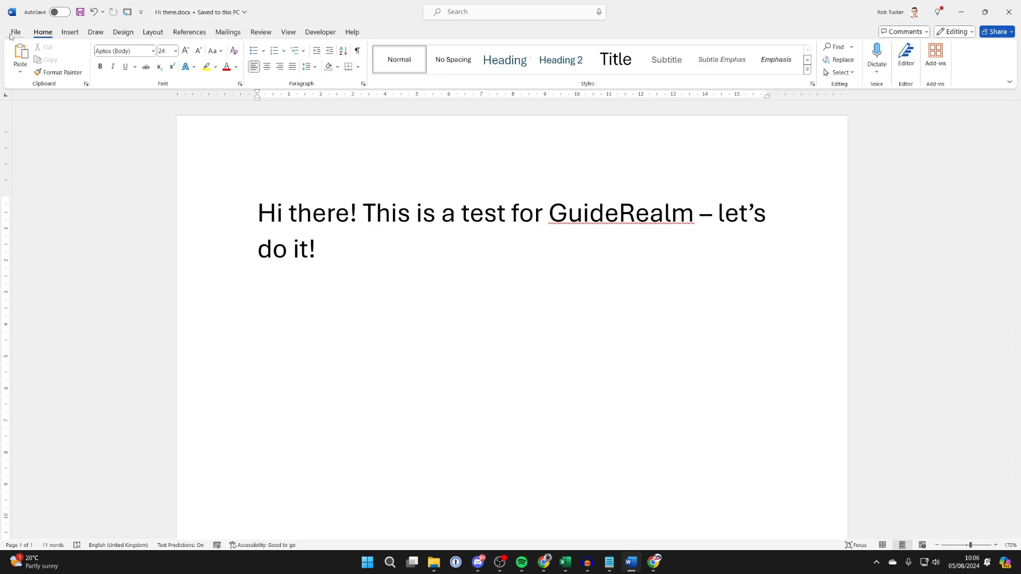
- Review Word's File options for Hi there.docx, then switch to Google Docs in Chrome
left_click(14, 32)
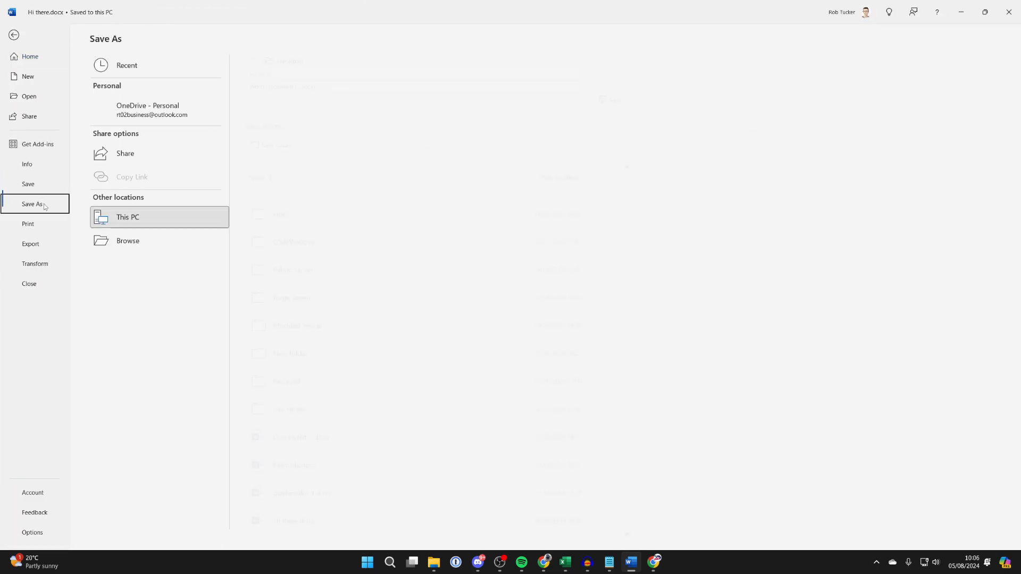
left_click(654, 562)
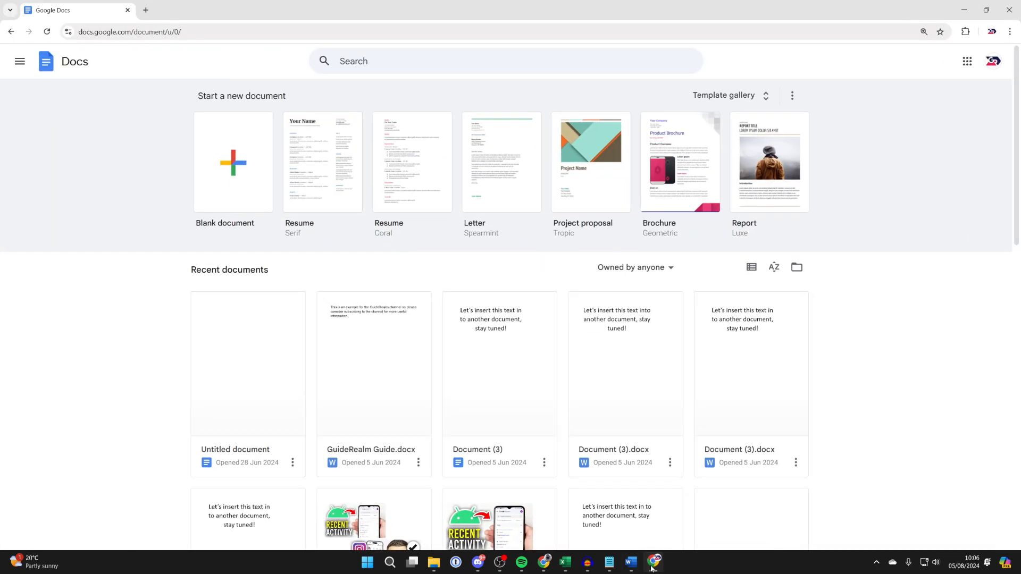
mouse_move(201, 189)
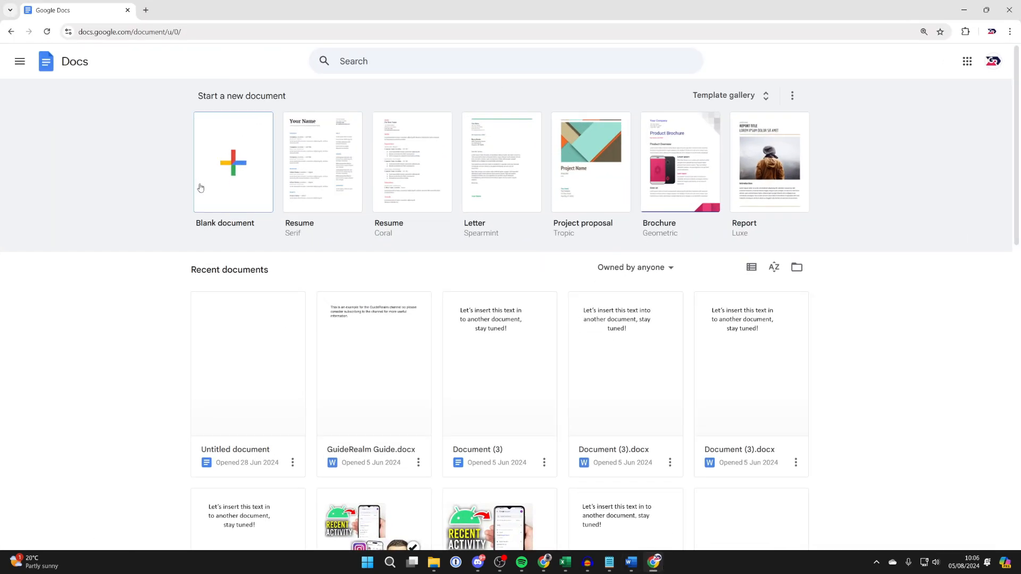
- Create a blank Untitled document from the Google Docs home page
left_click(232, 162)
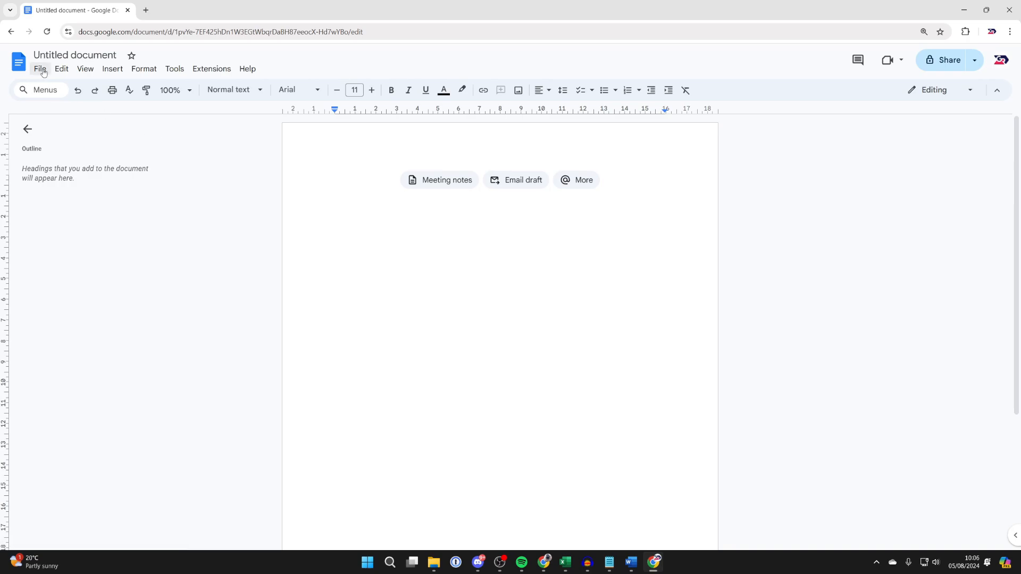
- Upload Hi there.docx from the Desktop through the File > Open Upload tab
left_click(40, 68)
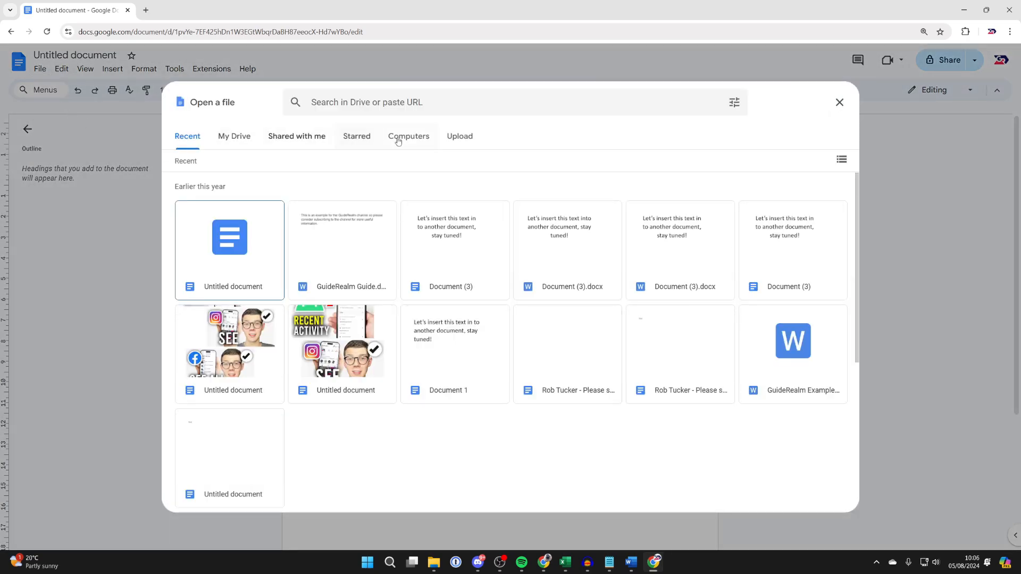
left_click(460, 136)
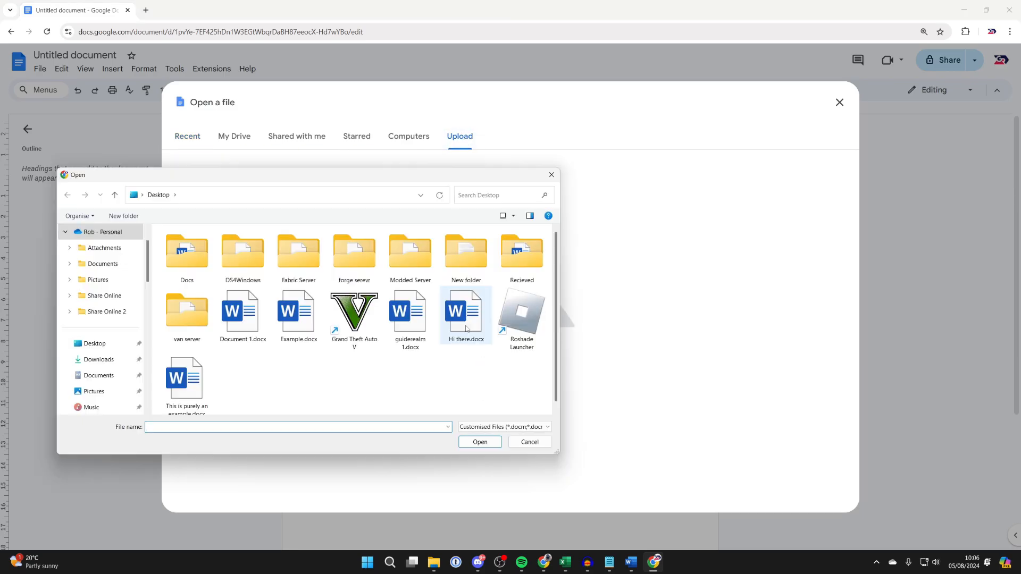
left_click(466, 313)
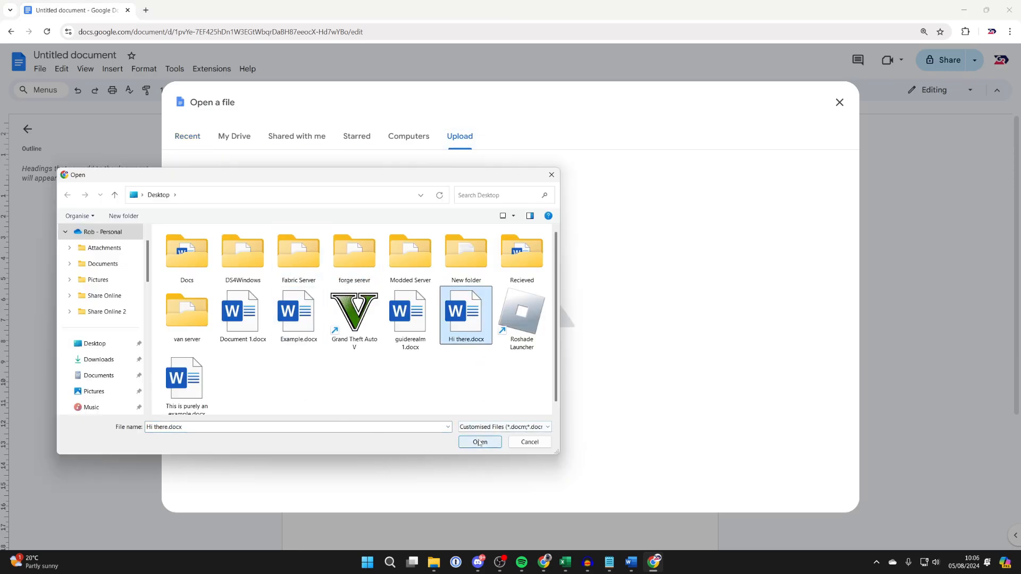
left_click(479, 443)
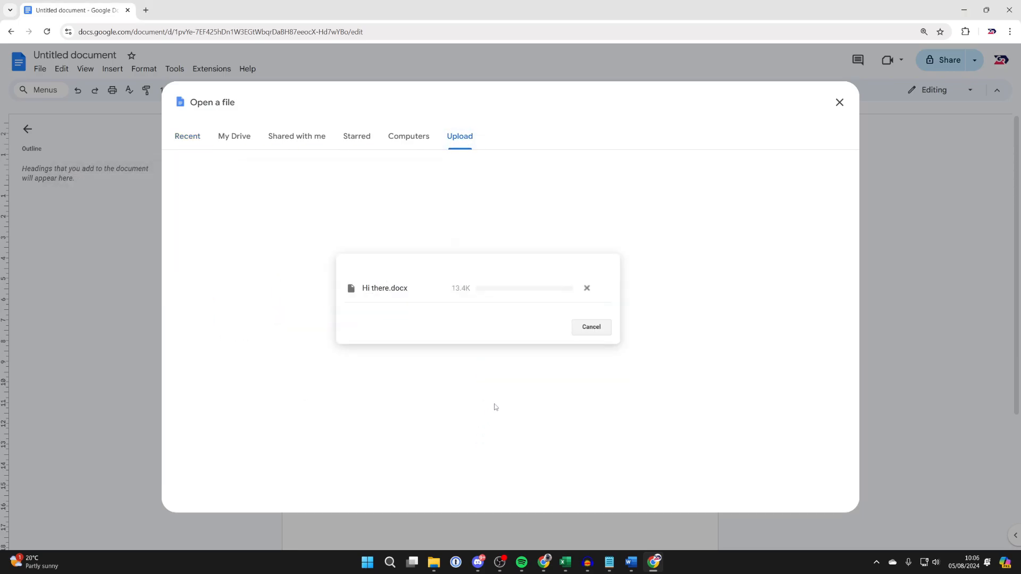